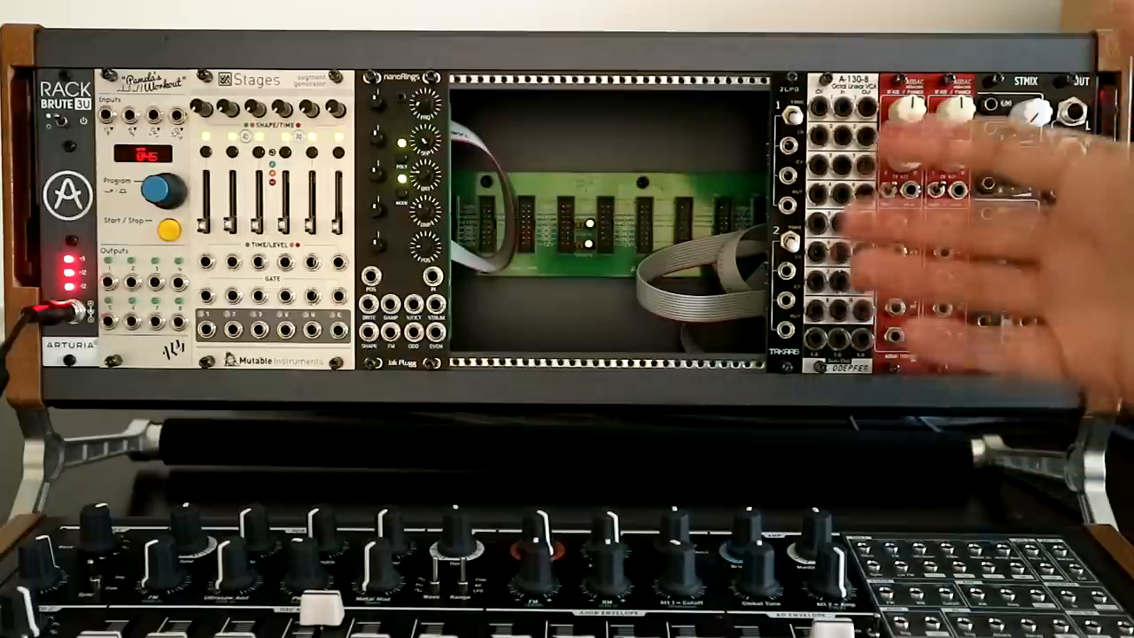
mouse_move(886, 222)
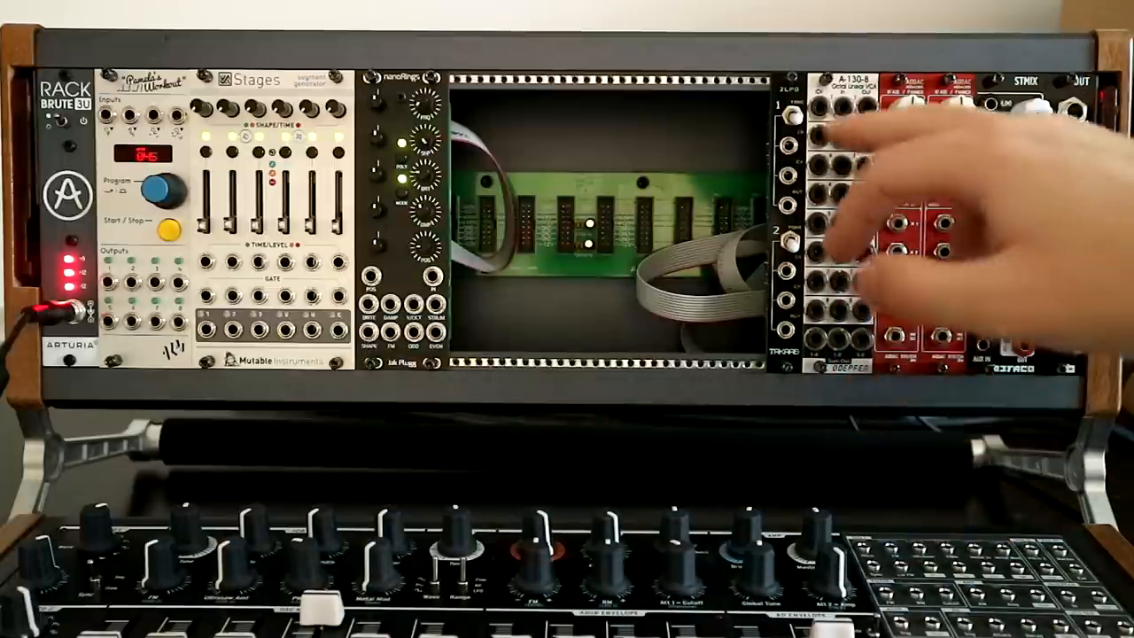